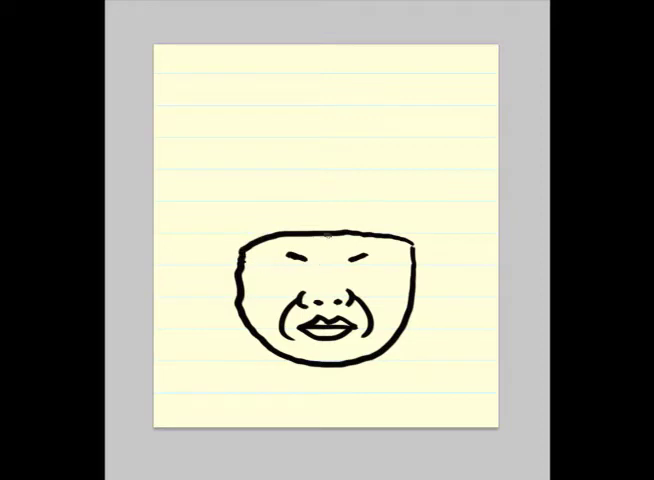
Sketch big glasses frames in black brush strokes across the cartoon face's eyes
drag(245, 260, 395, 265)
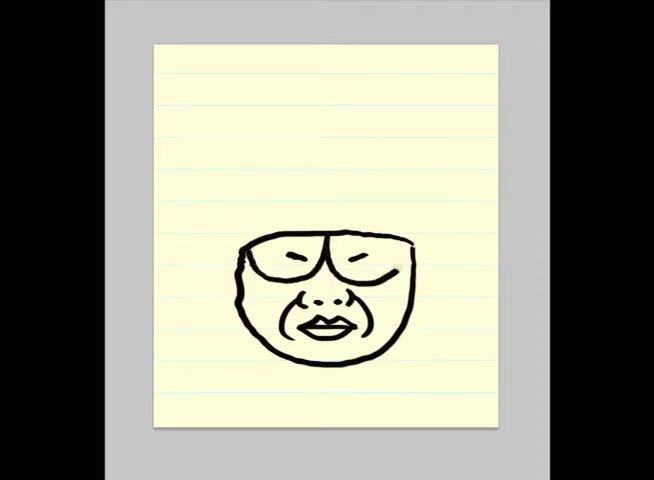